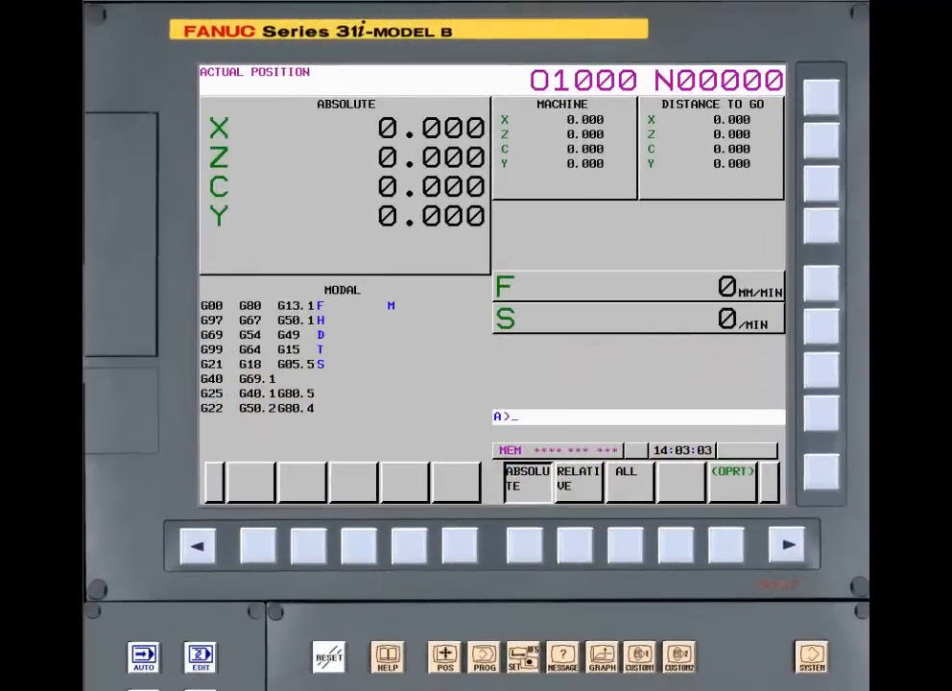
Switch from the position readout to the CNC memory program folder listing.
click(484, 656)
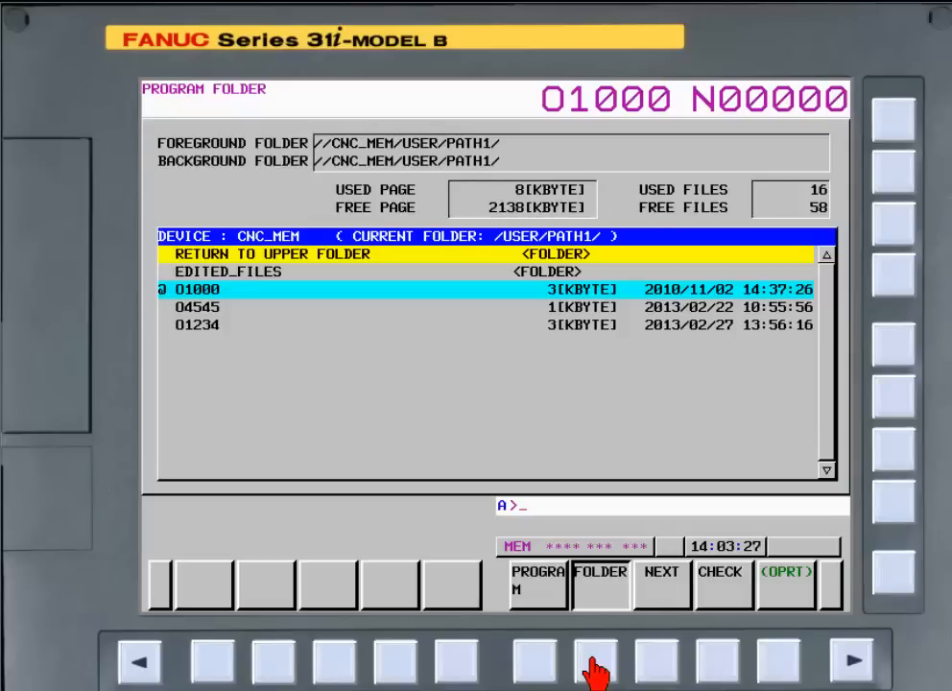
mouse_move(782, 667)
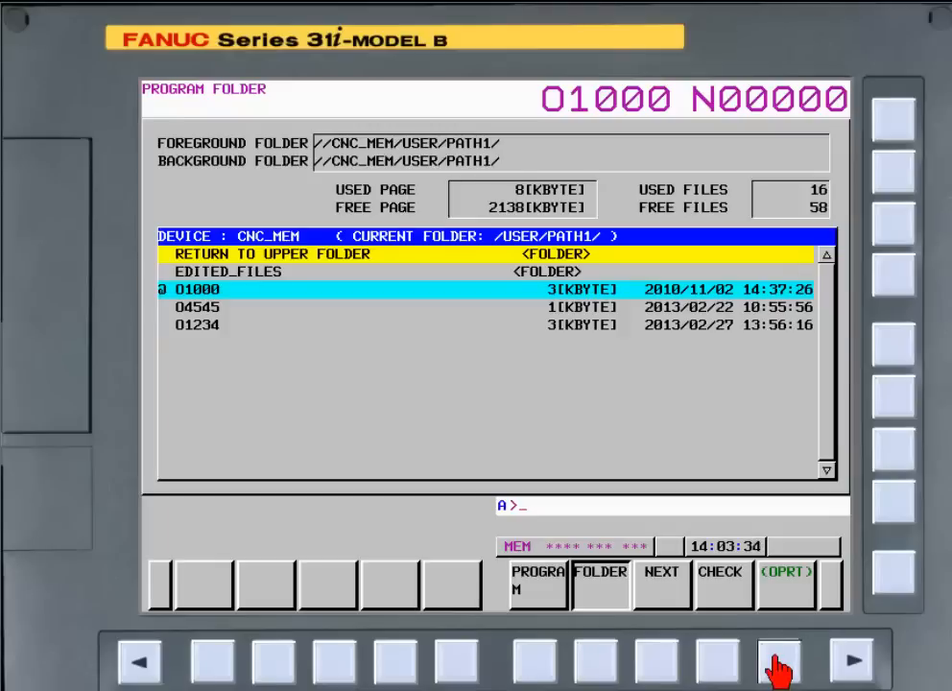
Show the OPRT folder operations and page to the SELECT/COPY/CUT/PASTE menu.
click(785, 571)
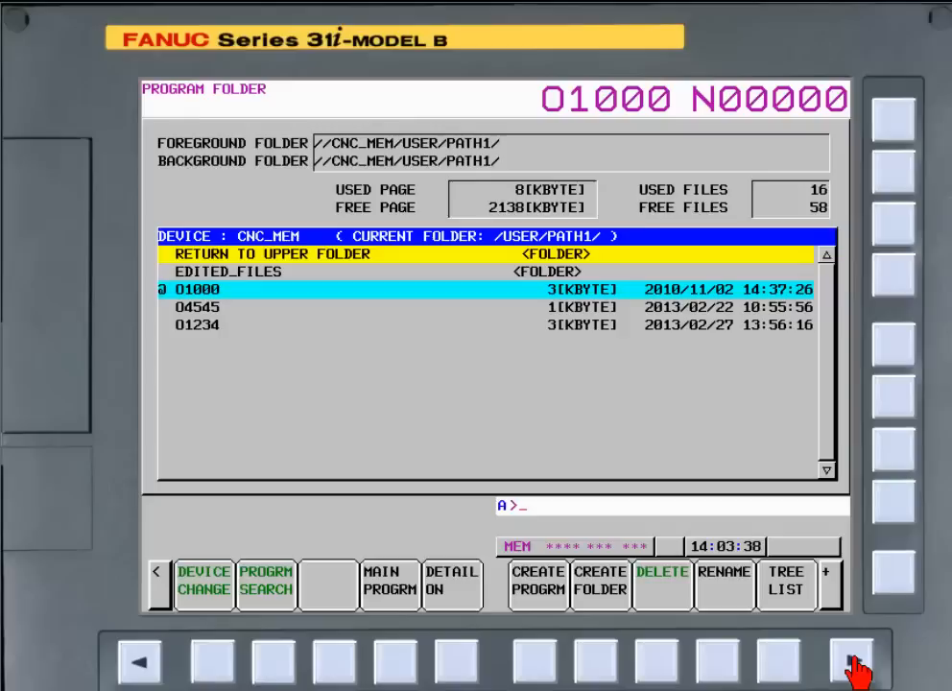
click(825, 585)
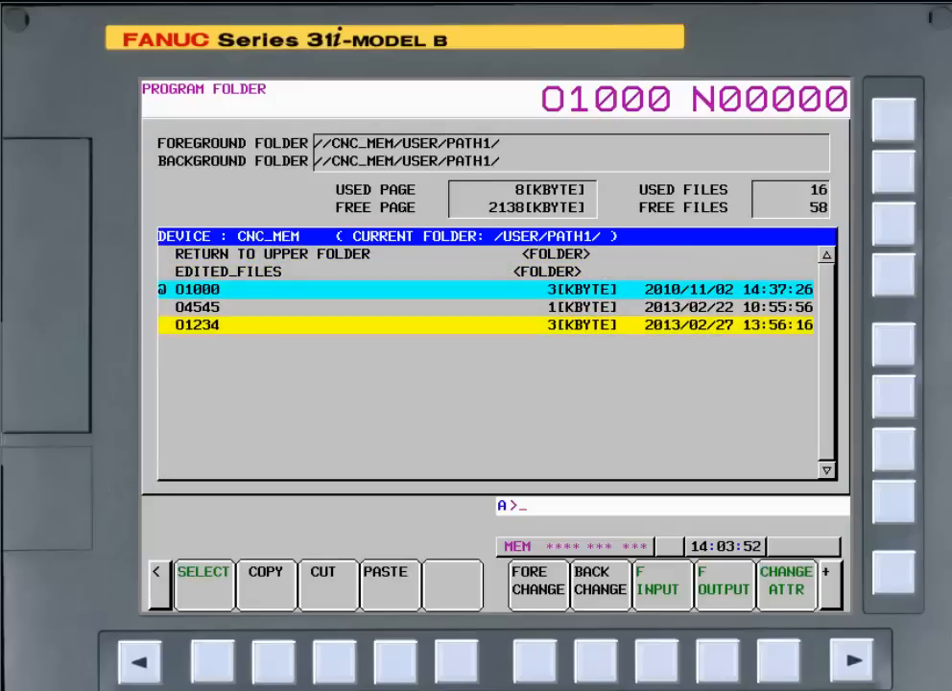
Start selecting program O1234 for copying.
click(202, 584)
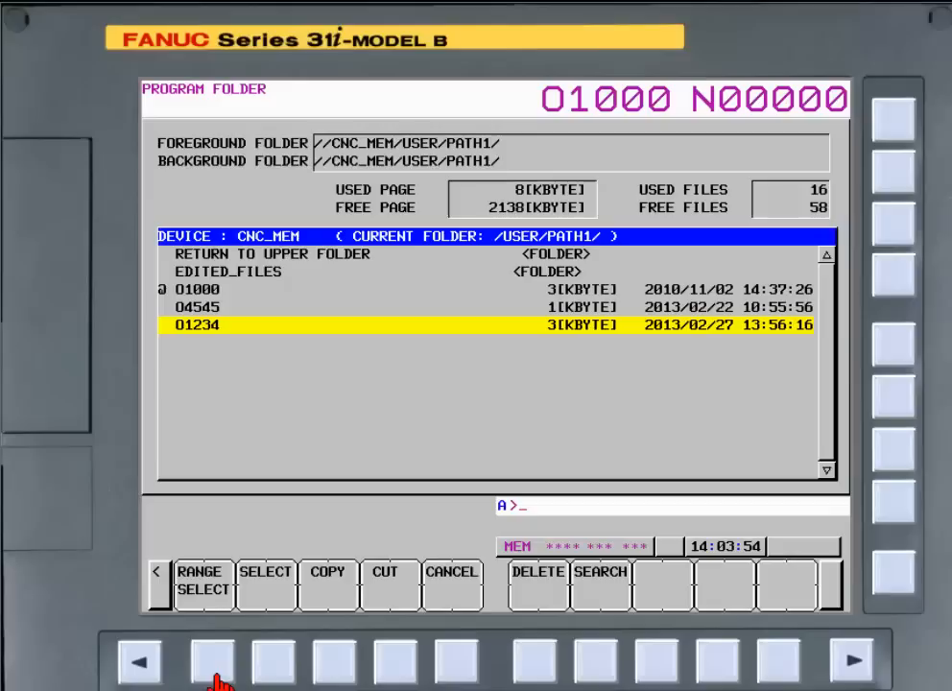
mouse_move(251, 600)
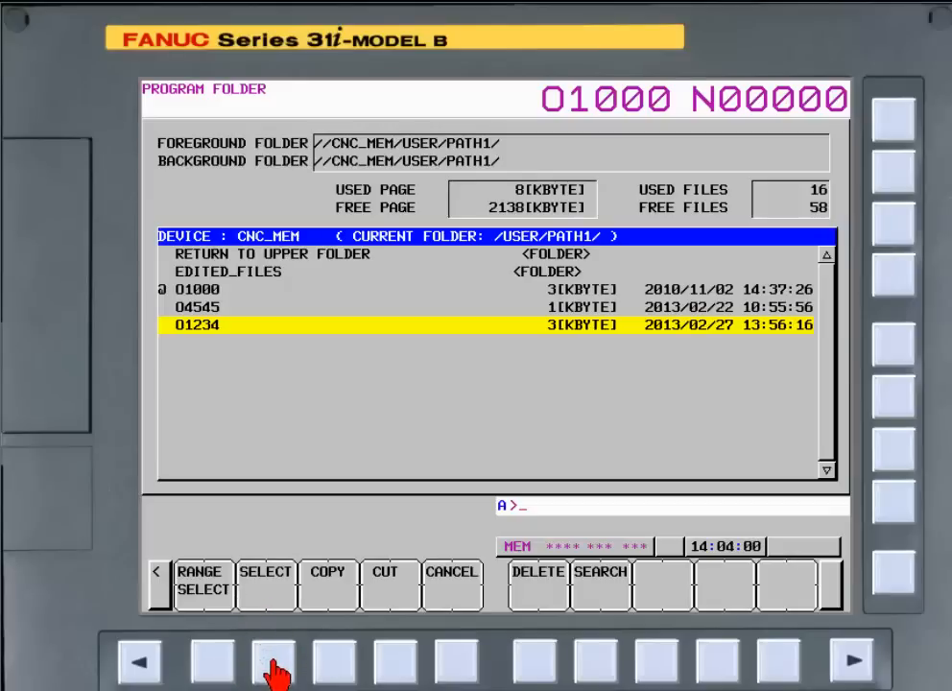
mouse_move(336, 667)
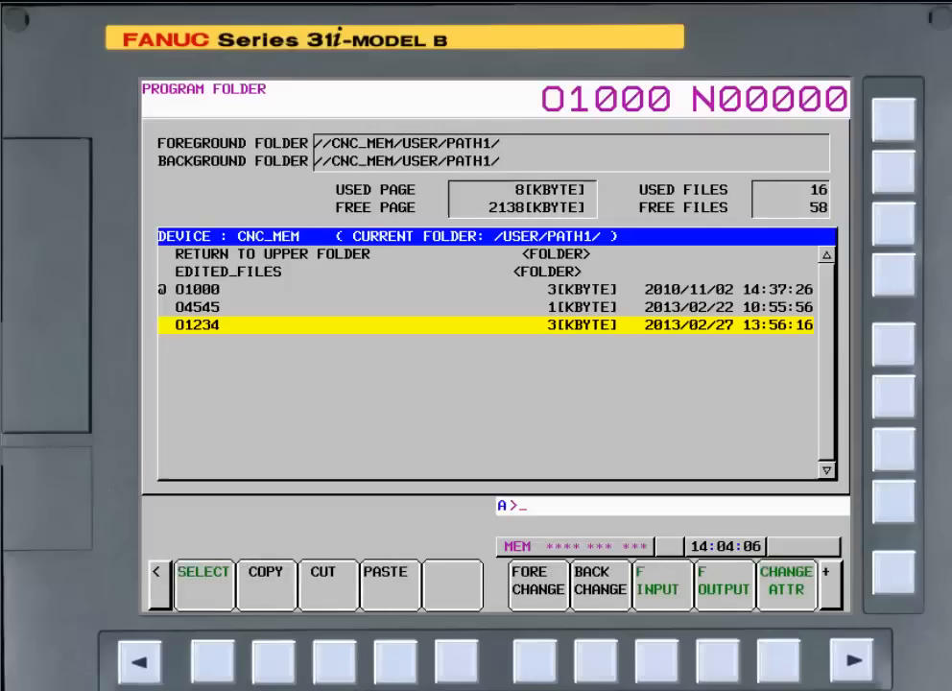
Enter O1235 as the name for the pasted duplicate of O1234.
text(O)
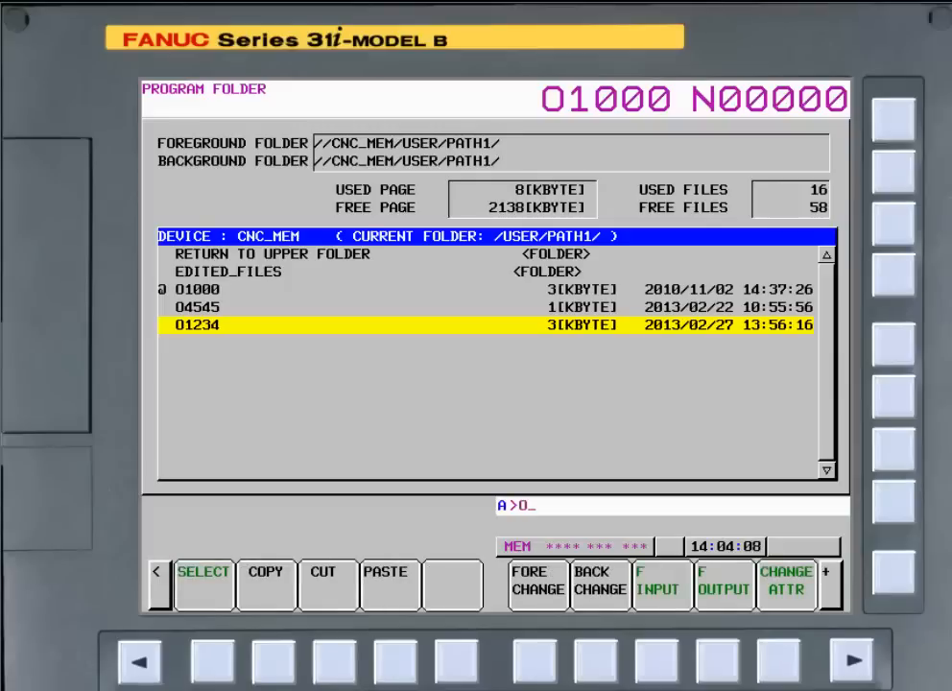
text(123)
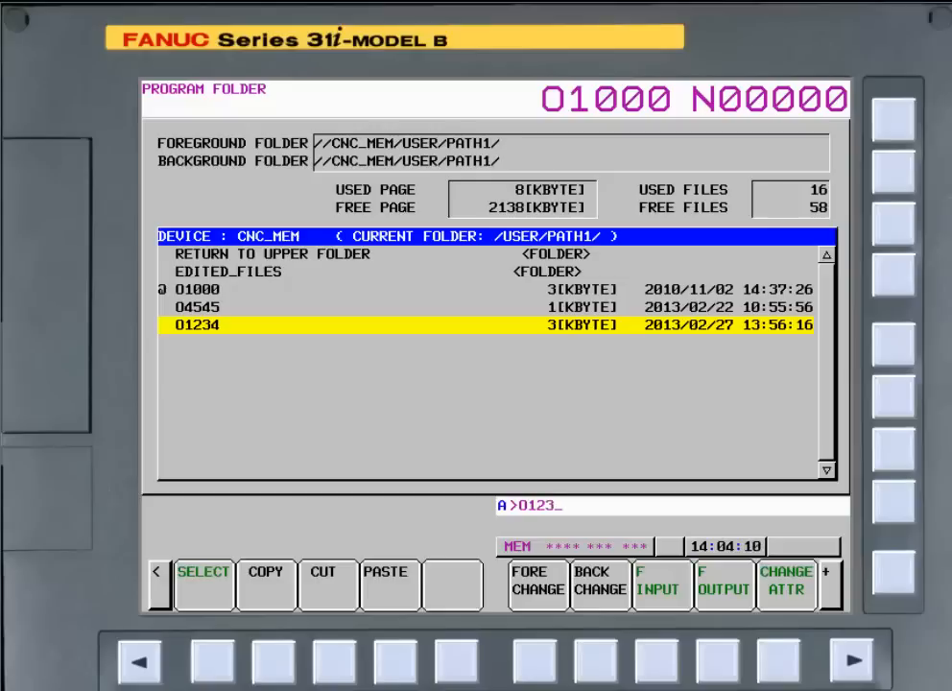
text(5)
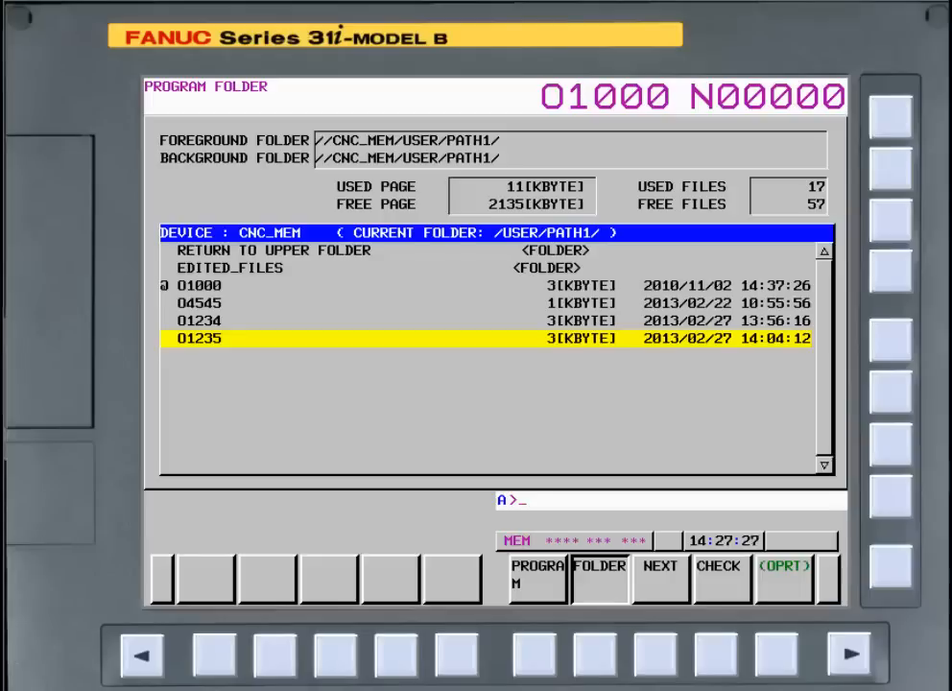
mouse_move(788, 662)
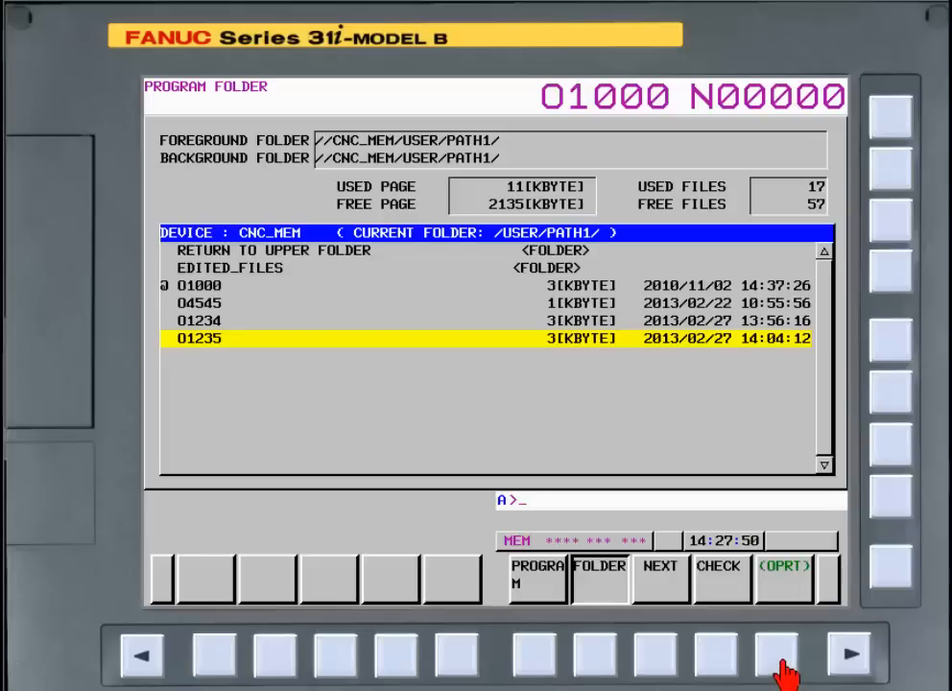
Reopen the OPRT operations and page to the SELECT/COPY/CUT/PASTE soft keys.
click(783, 576)
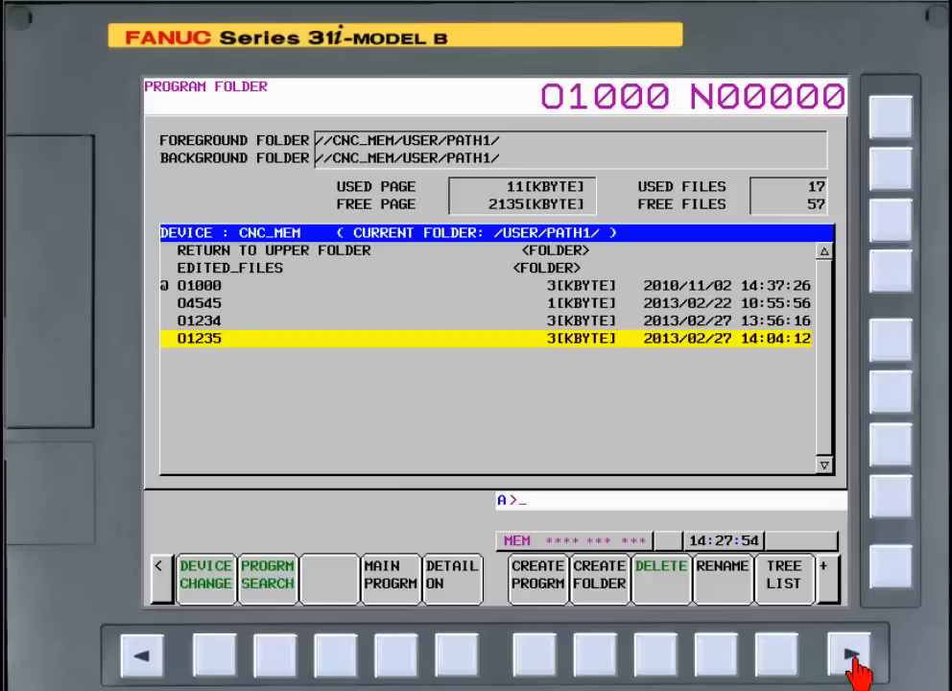
click(848, 656)
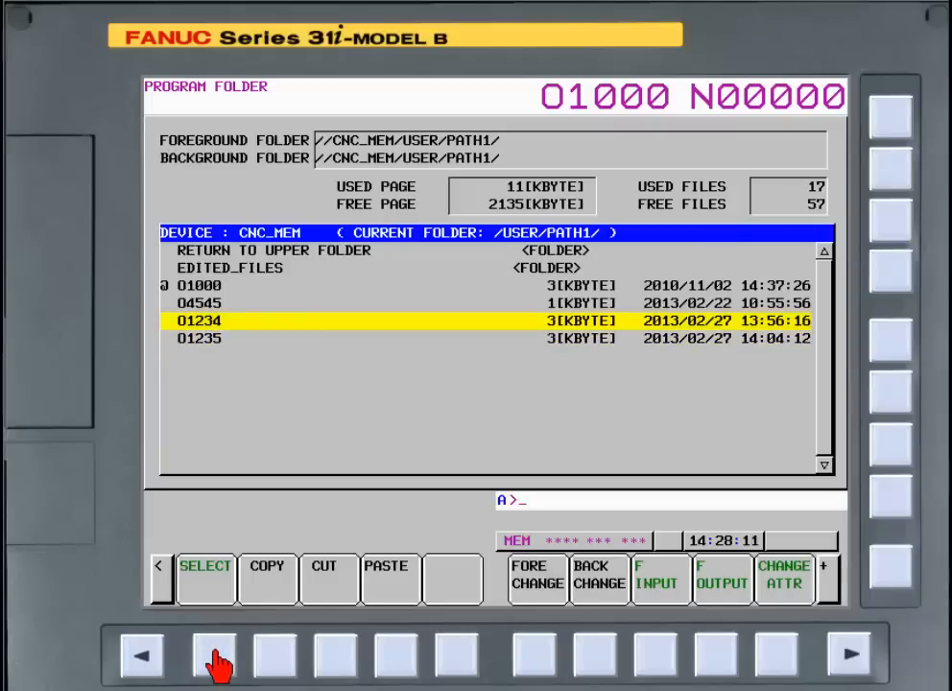
Select program O1234 again to copy it to another folder.
click(205, 571)
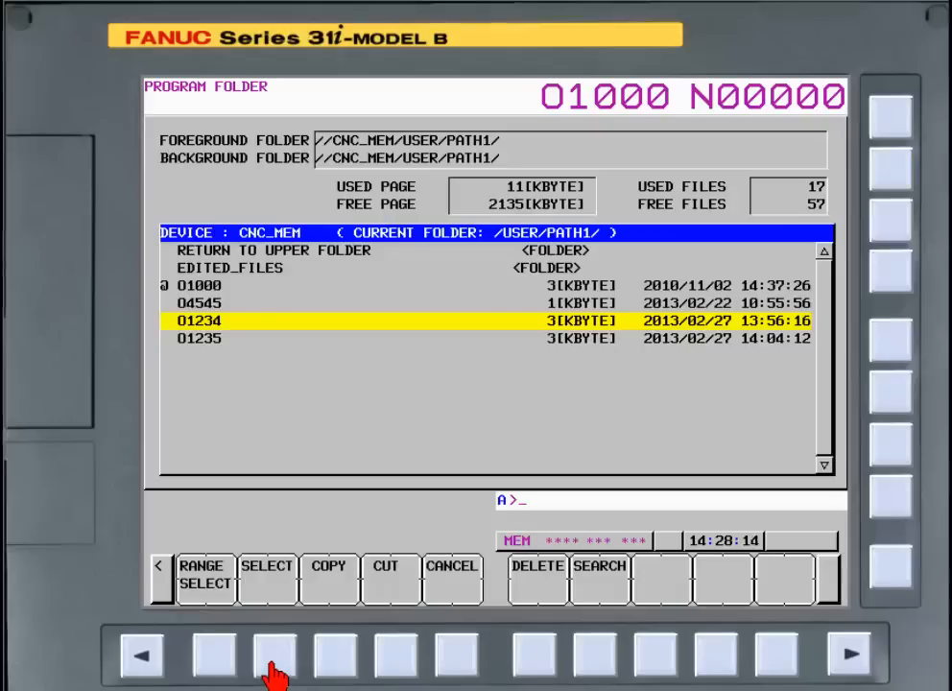